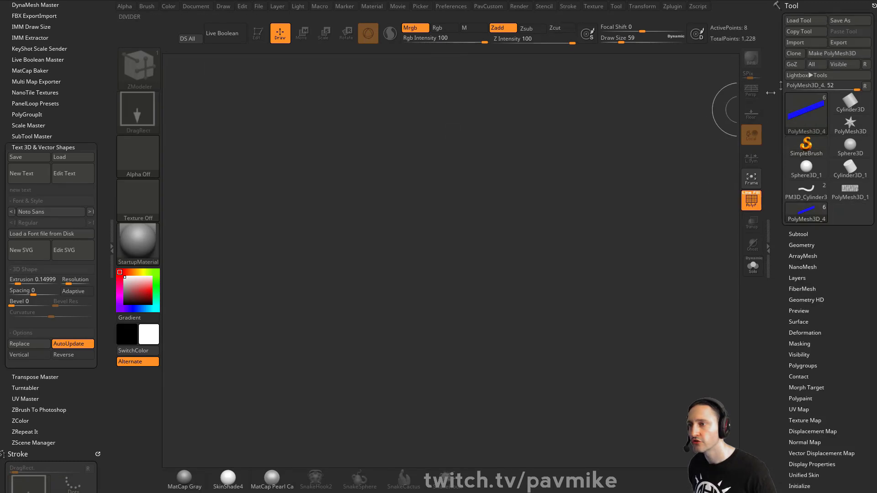
- Load the PolyMesh3D_2 console tool with the green cartridge beside it
click(805, 20)
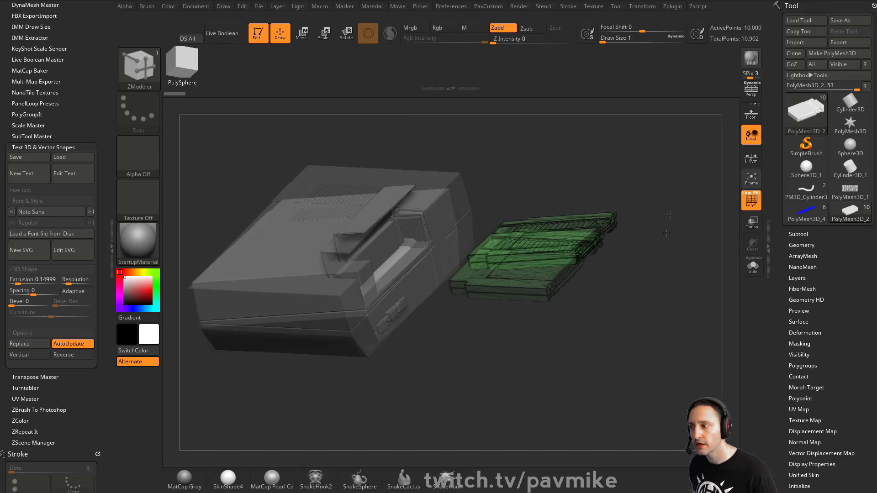
- Switch the active tool to the UMesh_Cartridge1 cartridge model
click(849, 209)
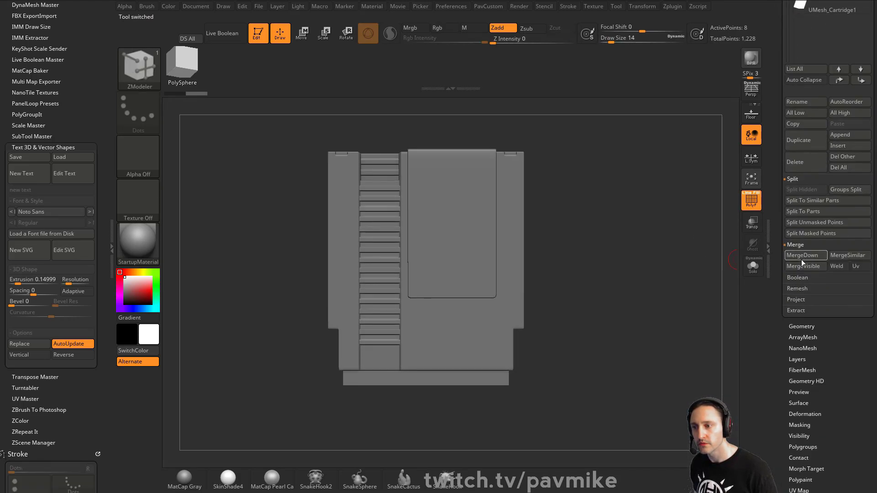
- Merge the cartridge parts down into the single subtool UMesh_Cartridge1
click(804, 255)
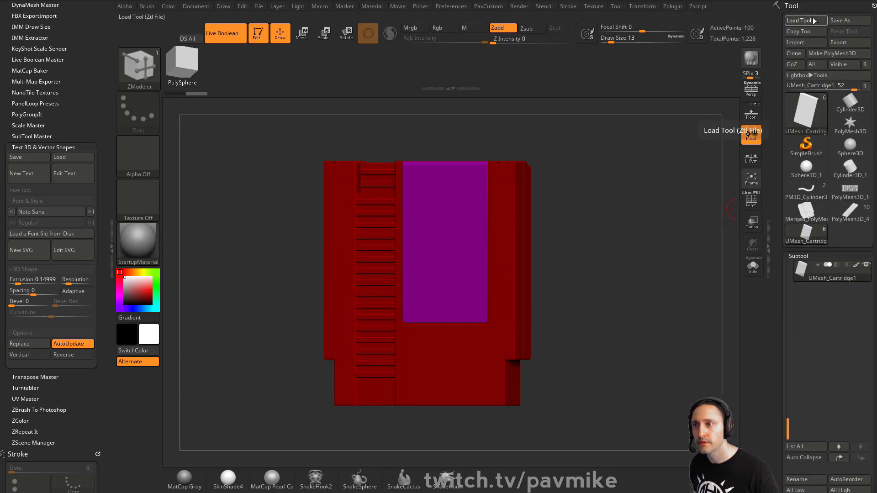
- Load the drone ZTL and select the test1_101 subtool near the cartridge slot
click(803, 20)
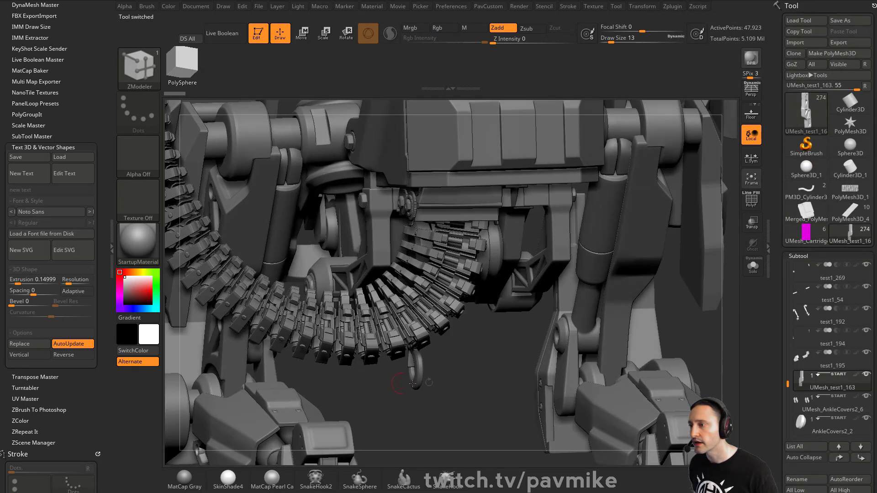
click(832, 278)
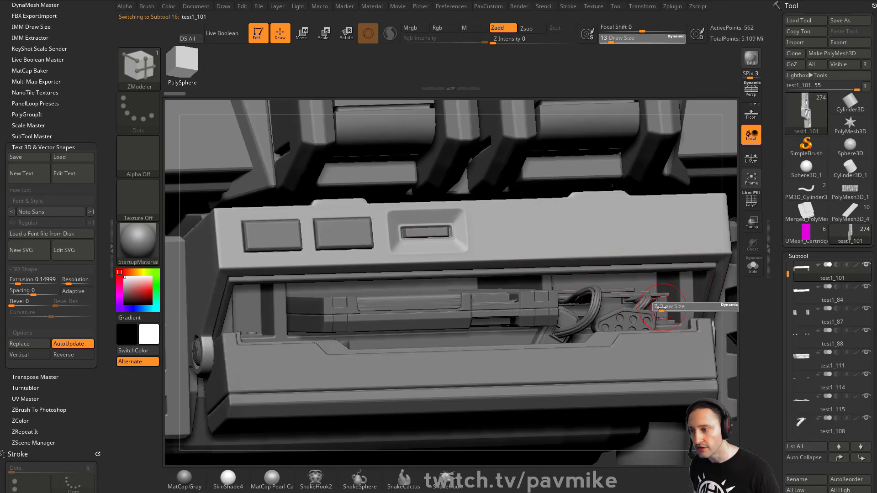
- Select the slot subtools in turn and hide the cartridge, leaving the slot empty
click(832, 277)
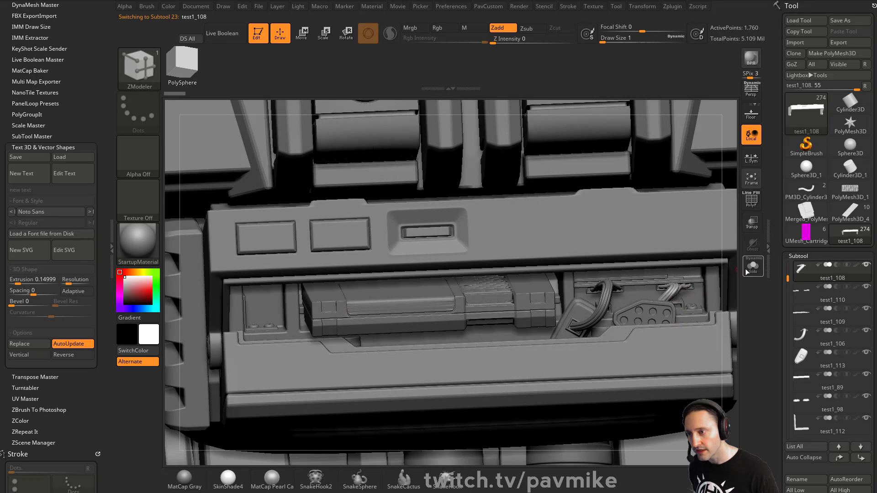
click(751, 266)
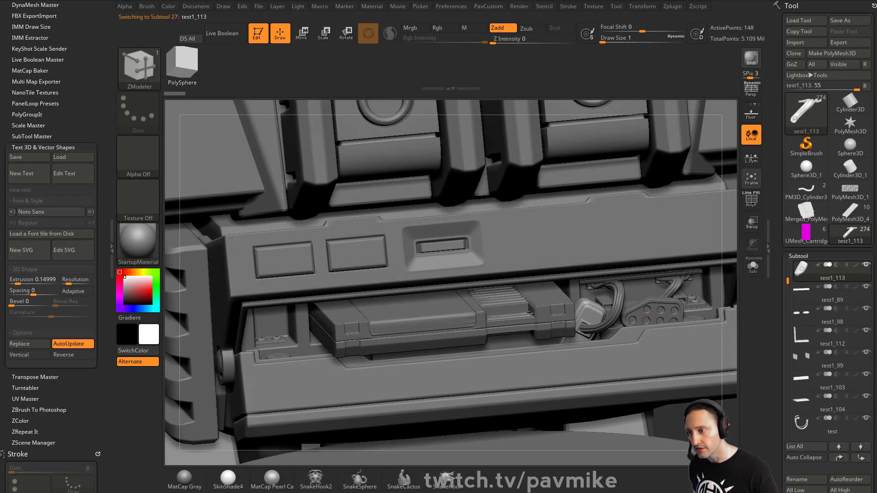
click(831, 277)
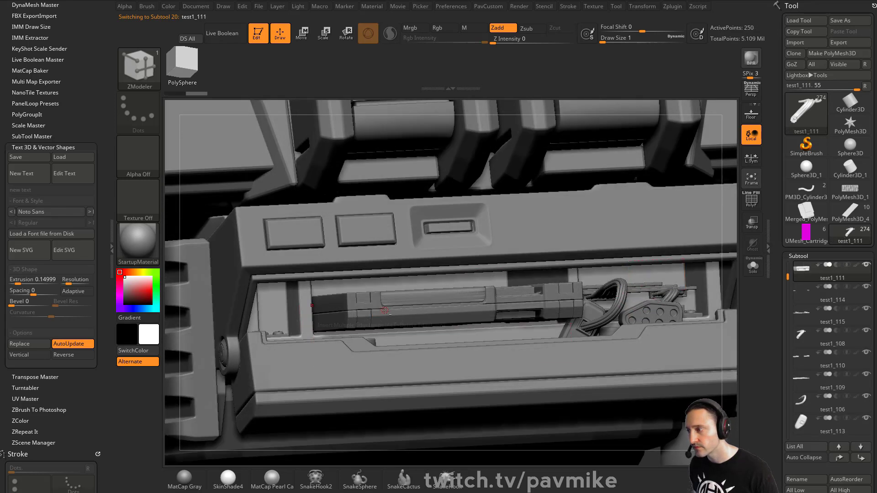
click(833, 274)
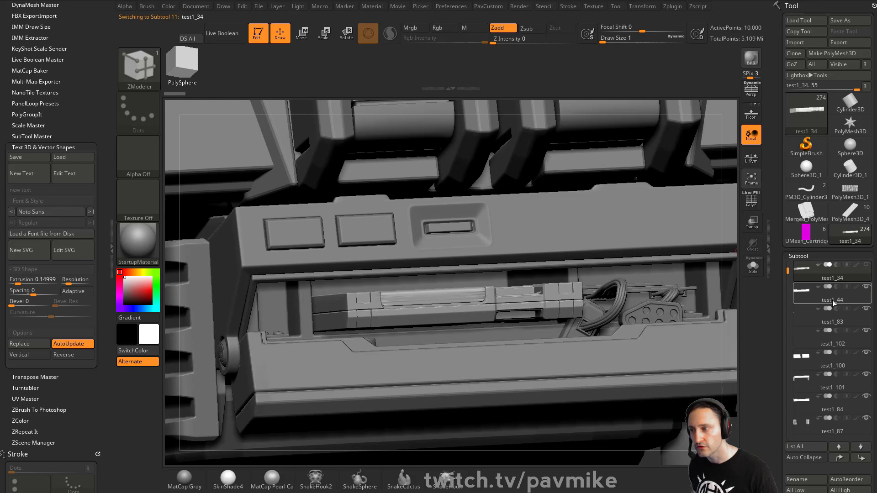
click(832, 296)
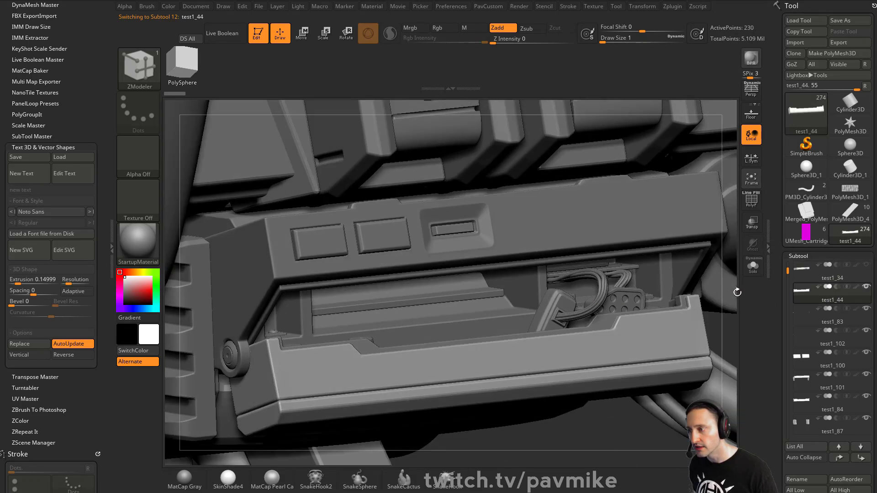